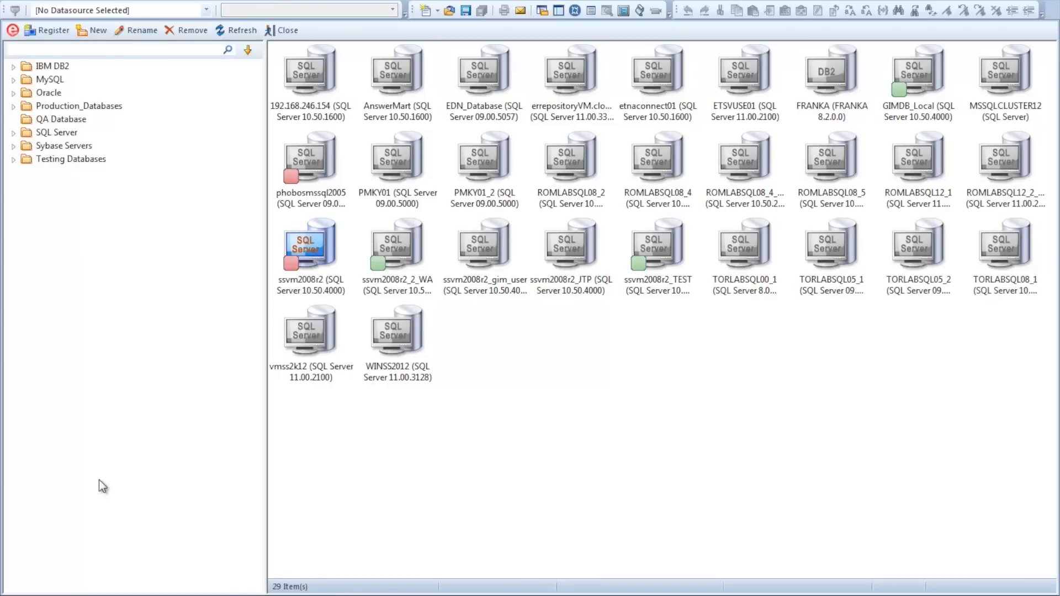
mouse_move(117, 481)
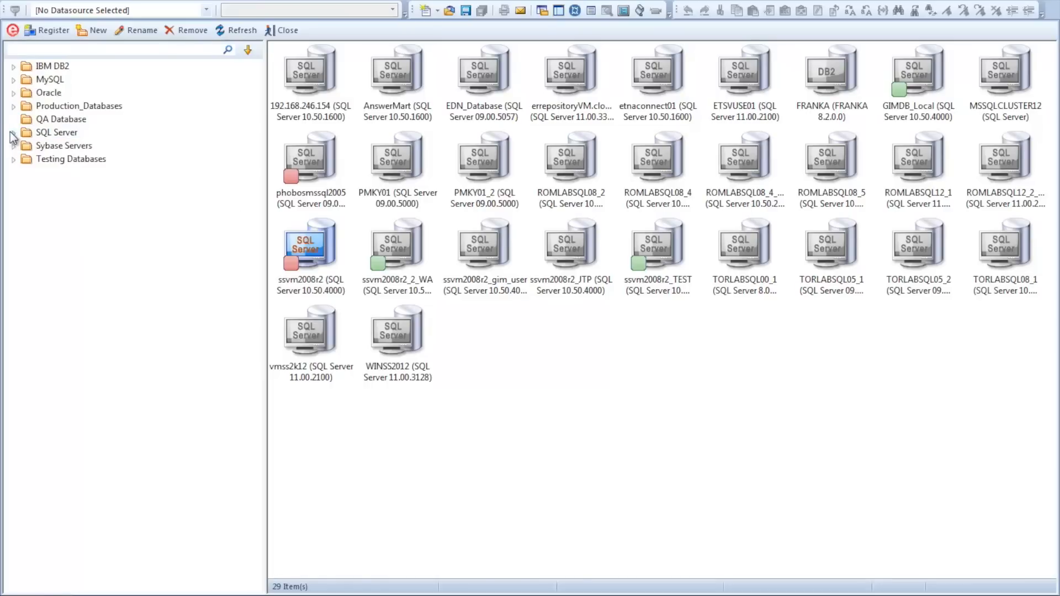
Step: Expand the SQL Server datasources to reach the GIM database on ssvm2008r2
left_click(12, 133)
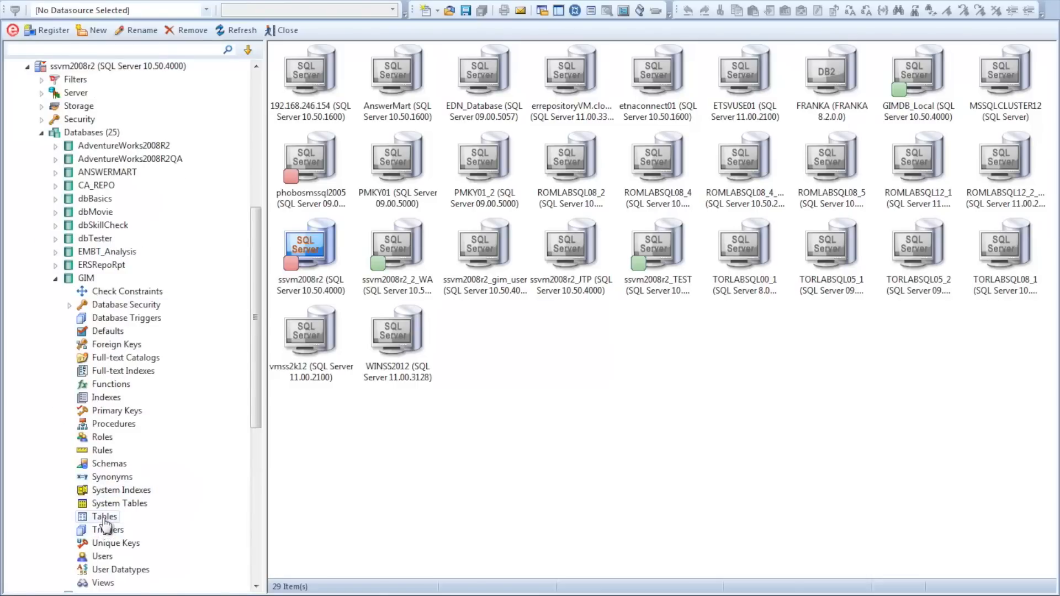
Step: Start the Create Table wizard from GIM's Tables node for CLIENT_TRANSACTION_PART on CT_PART_SCHEMA
right_click(106, 516)
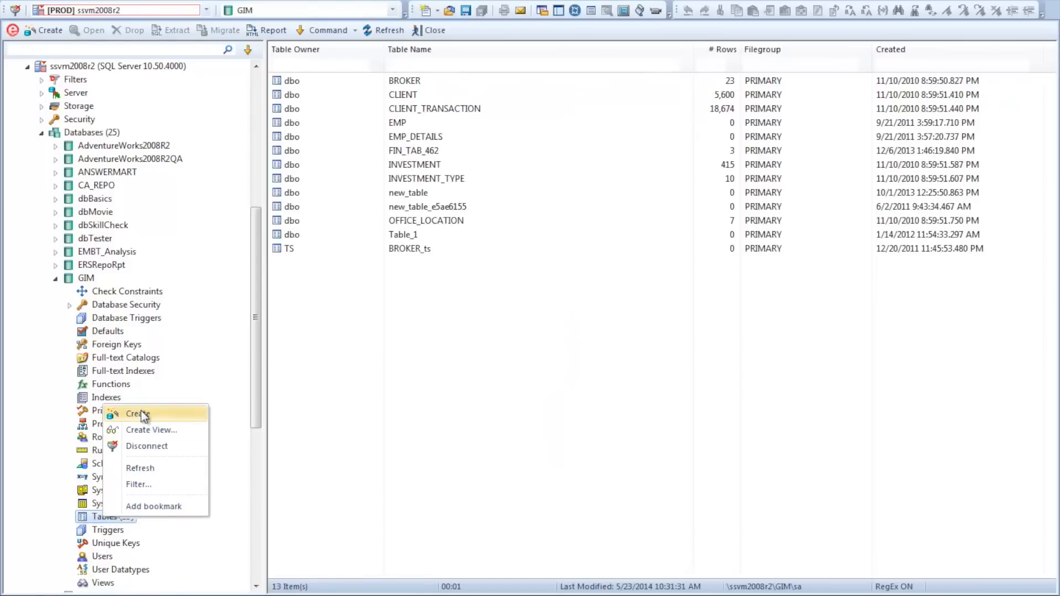
left_click(137, 412)
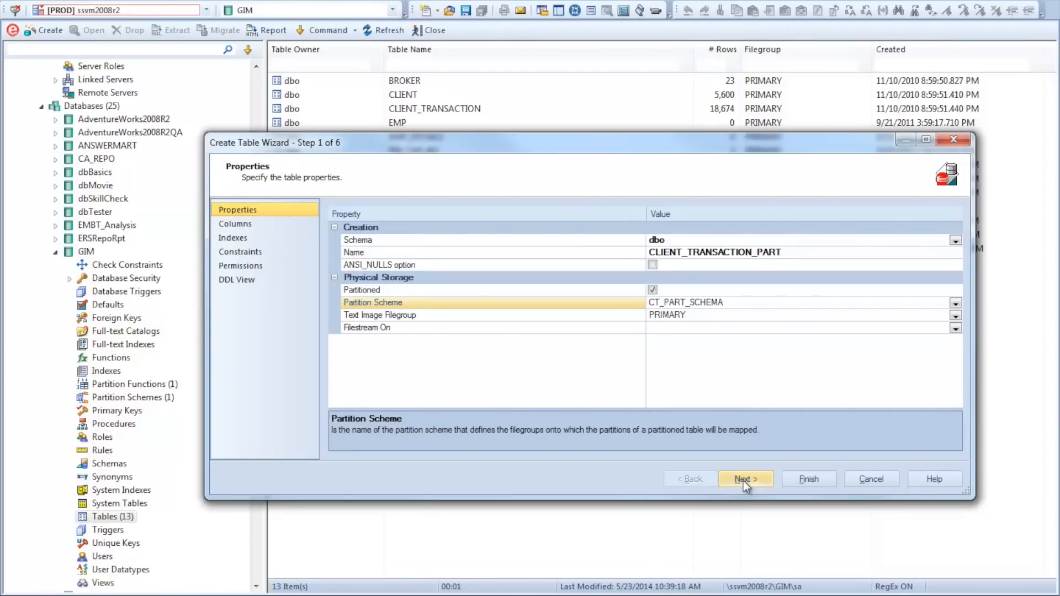
Step: Advance past Columns and Indexes to the DDL View and execute the SQL creating CLIENT_TRANSACTION_PART
left_click(745, 478)
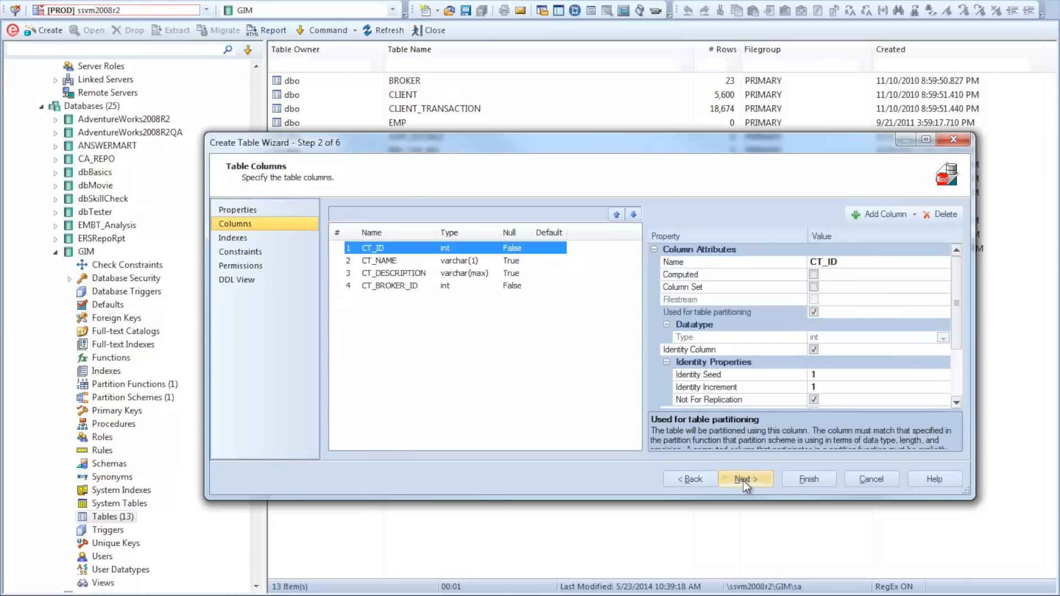
left_click(745, 478)
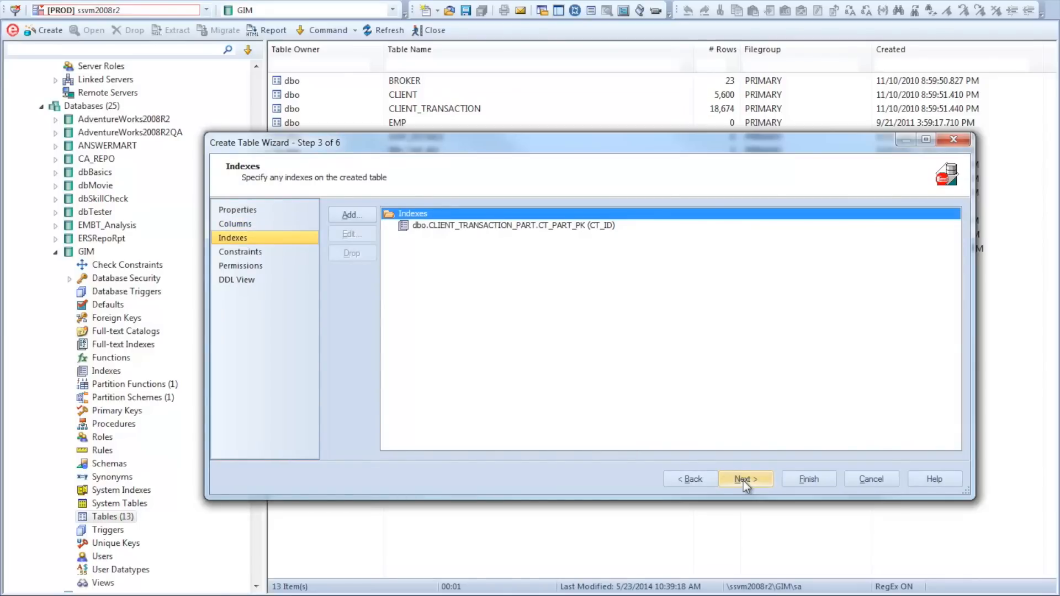
left_click(746, 478)
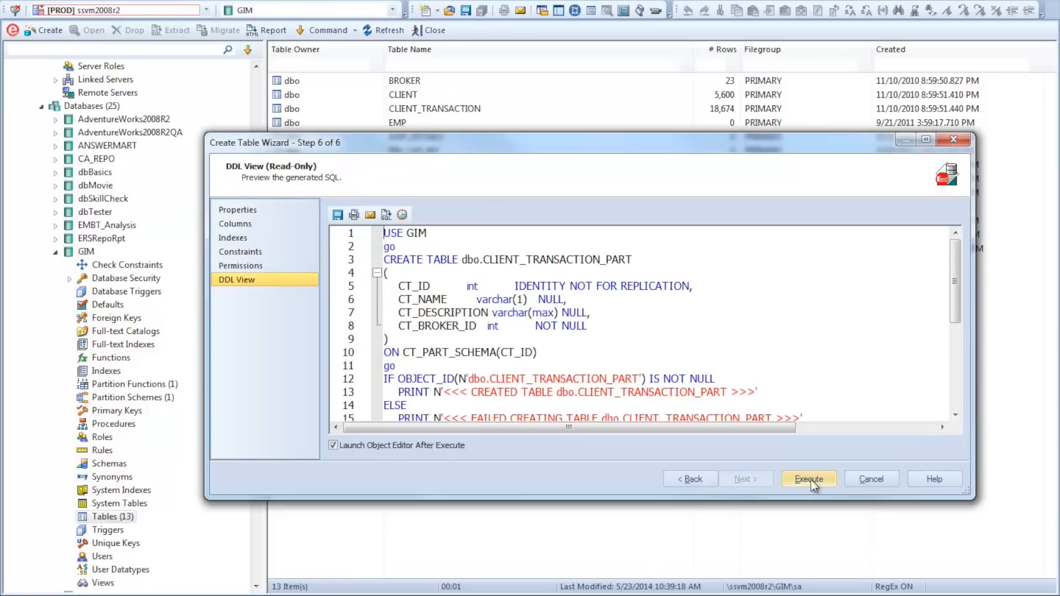
left_click(808, 478)
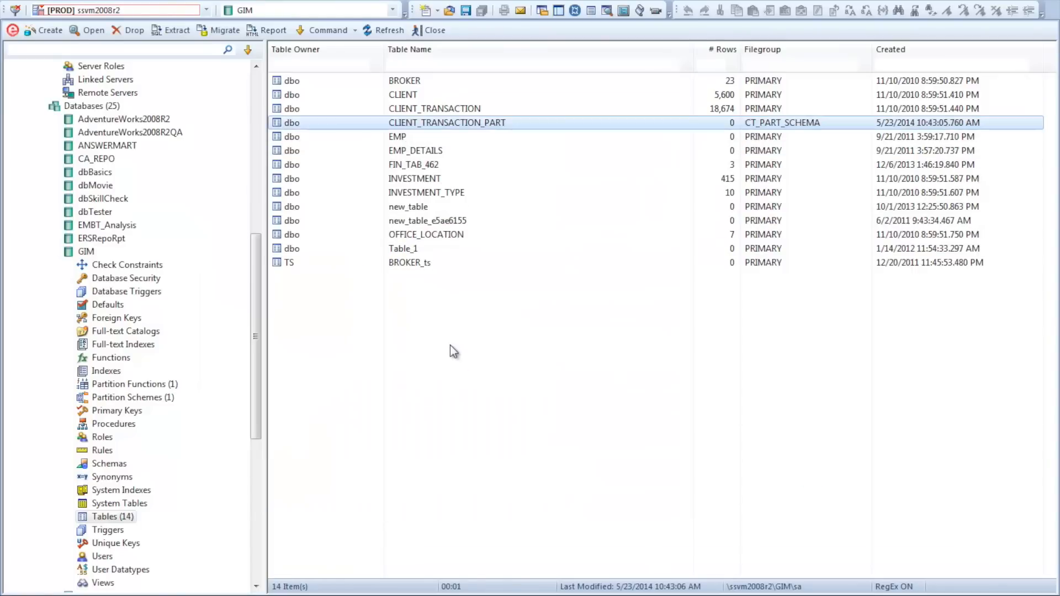